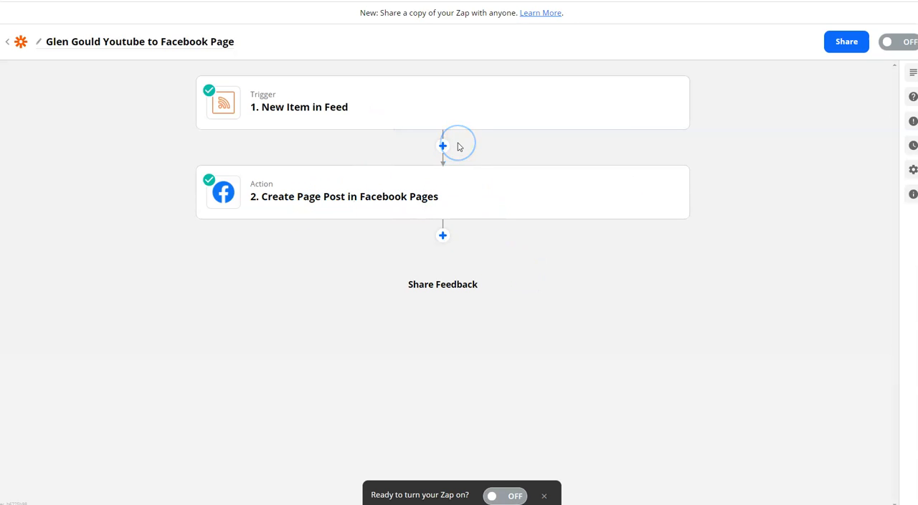
pyautogui.moveTo(441, 146)
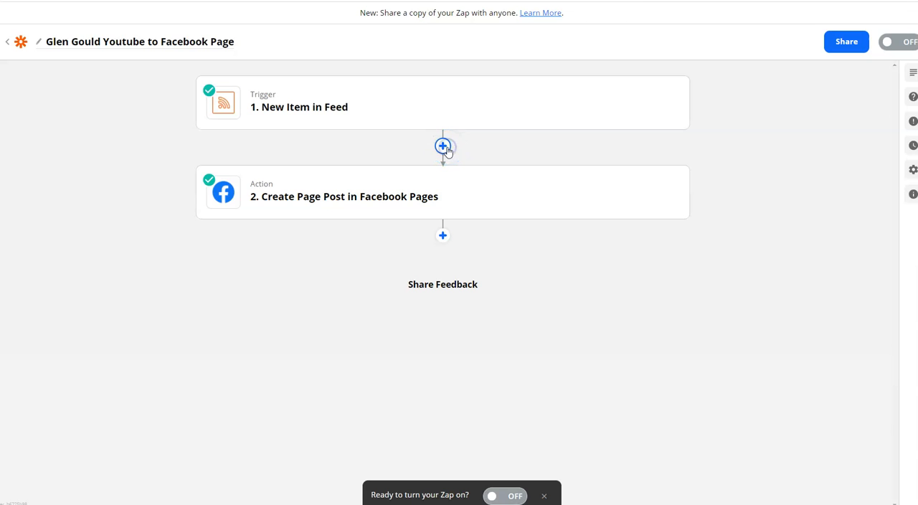
# Step: Add a new step after the RSS trigger and make it a Delay by Zapier step
pyautogui.click(441, 147)
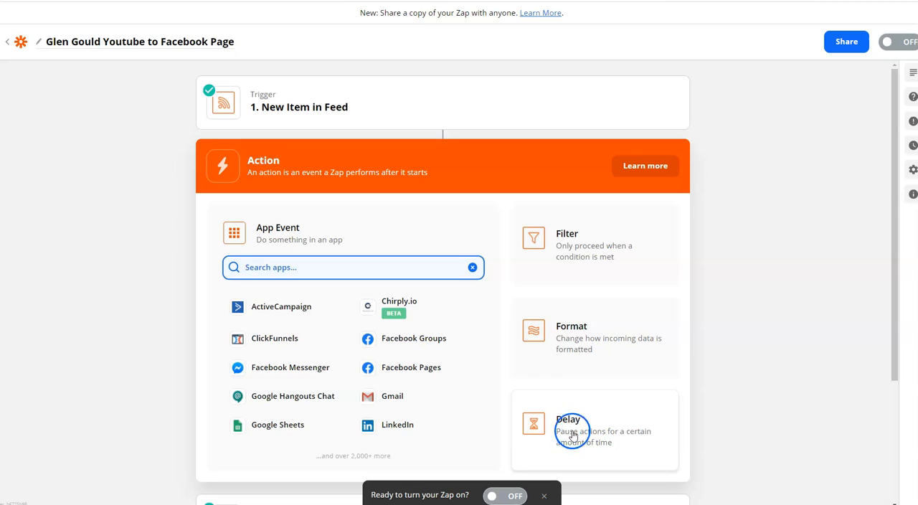
pyautogui.moveTo(605, 445)
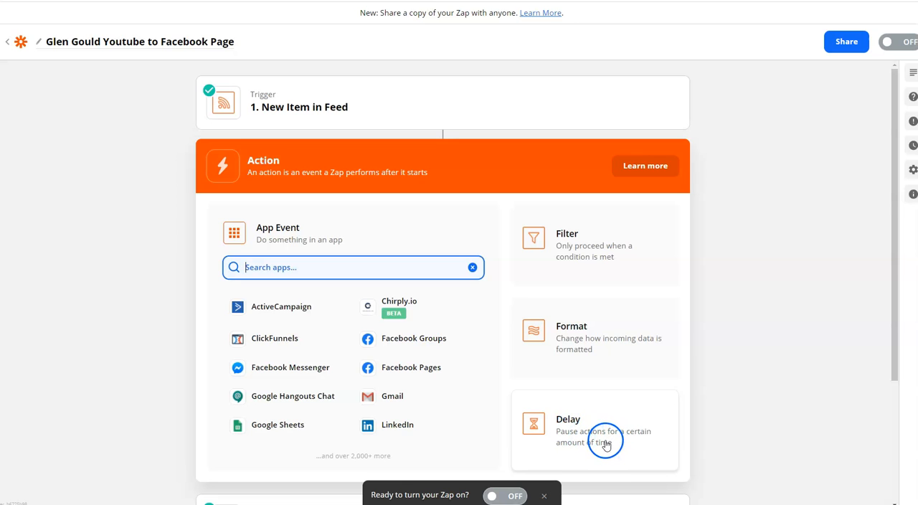
pyautogui.click(595, 430)
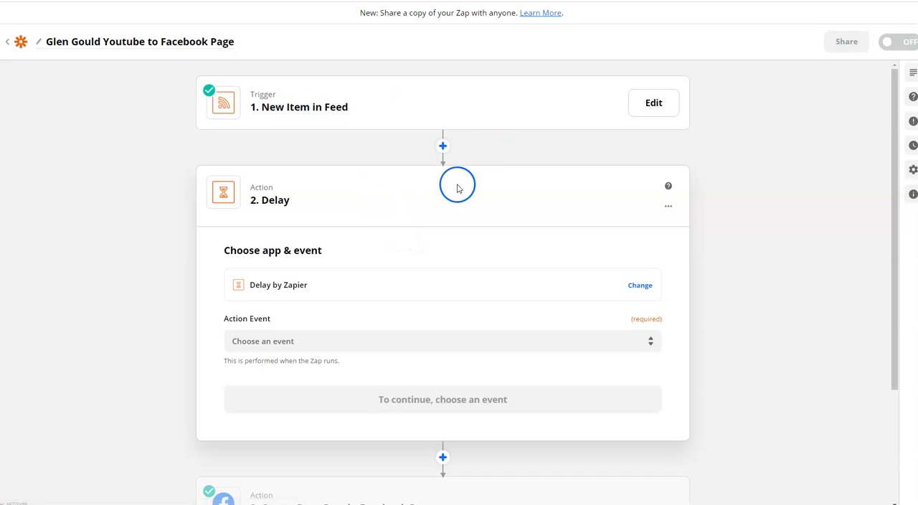
pyautogui.moveTo(476, 329)
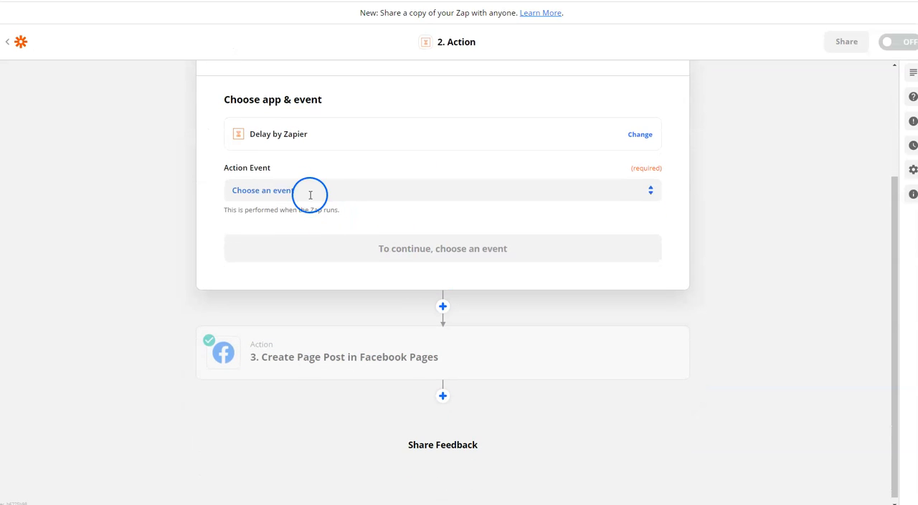
# Step: Choose Delay After Queue as the action event and continue to its setup
pyautogui.click(442, 189)
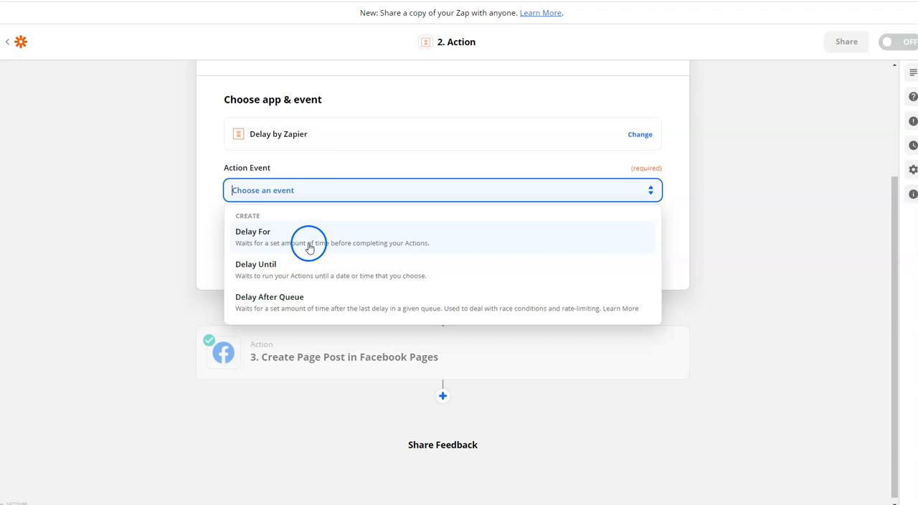
pyautogui.moveTo(284, 306)
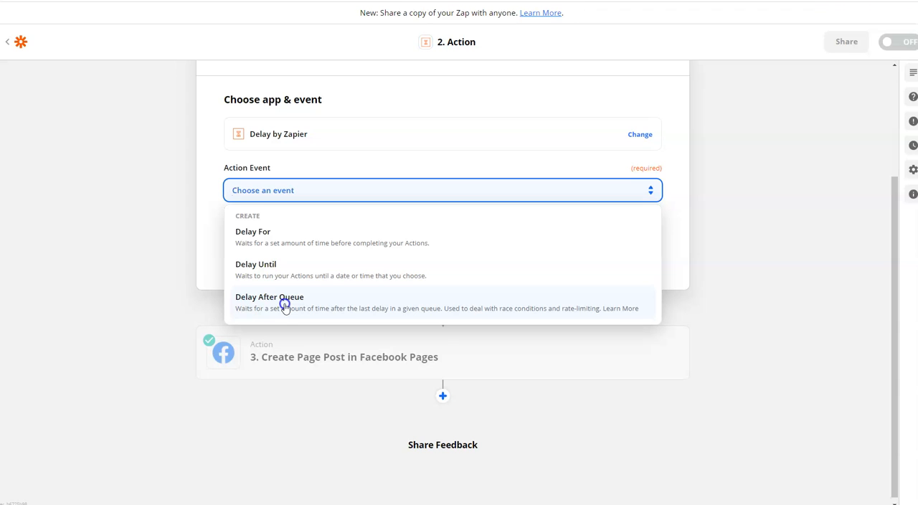
pyautogui.click(269, 295)
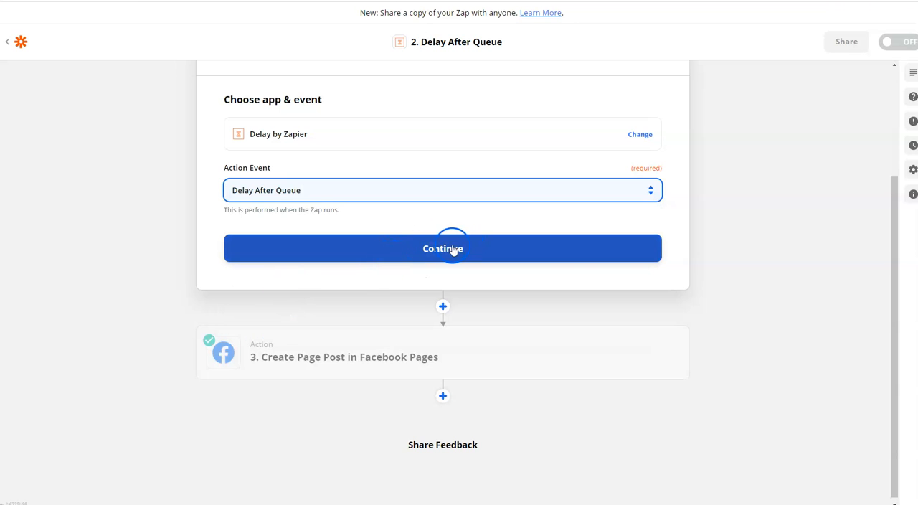
pyautogui.click(442, 248)
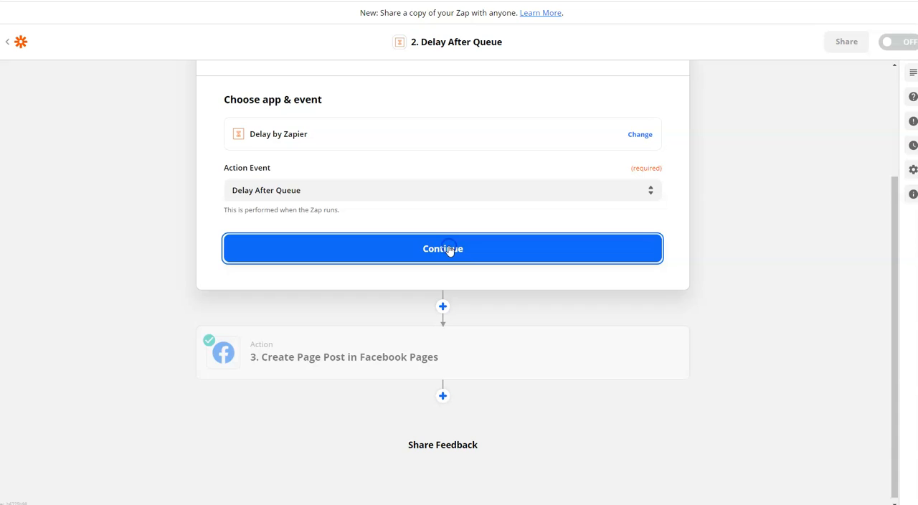
pyautogui.click(442, 248)
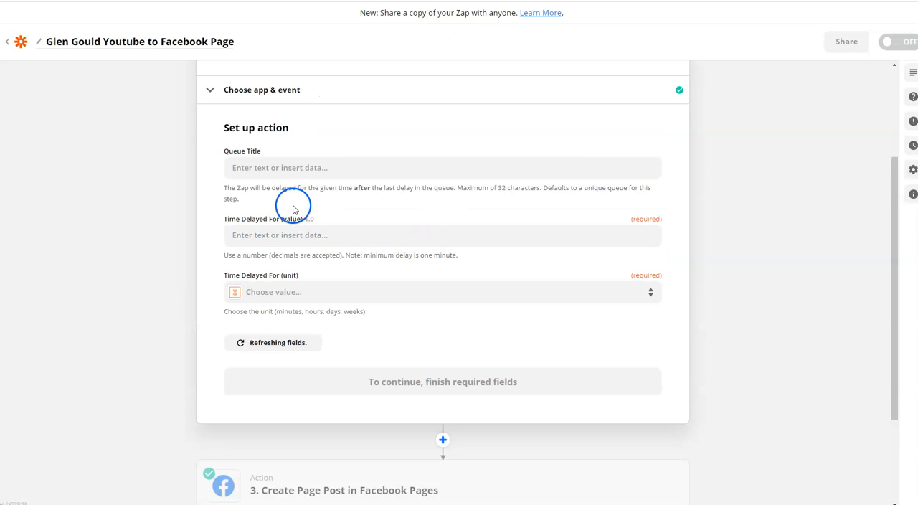
# Step: Fill Queue Title with the feed item's '1. Title' and move to the Time Delayed For field
pyautogui.click(442, 168)
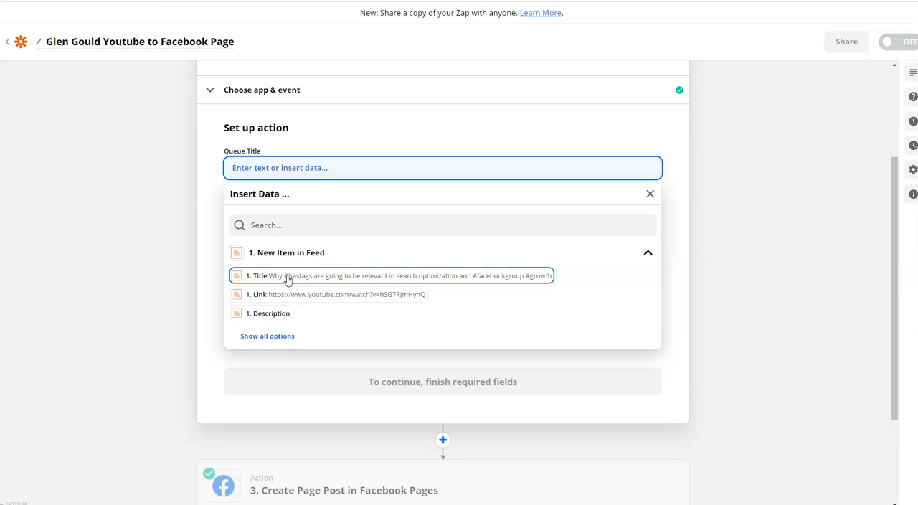
pyautogui.click(286, 275)
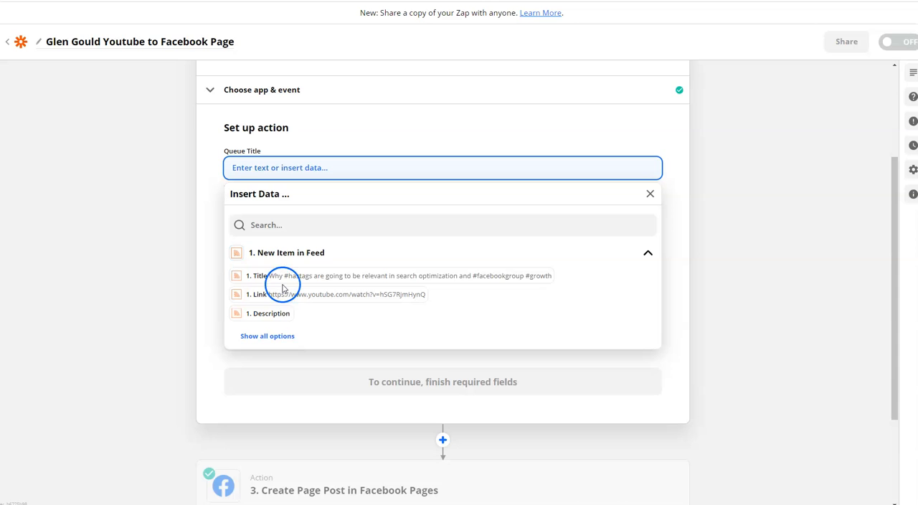
pyautogui.click(256, 276)
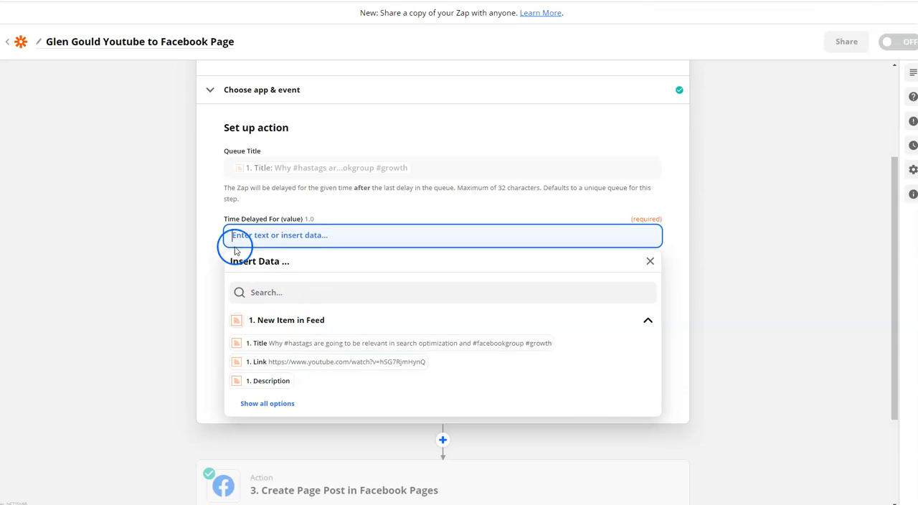
pyautogui.click(649, 261)
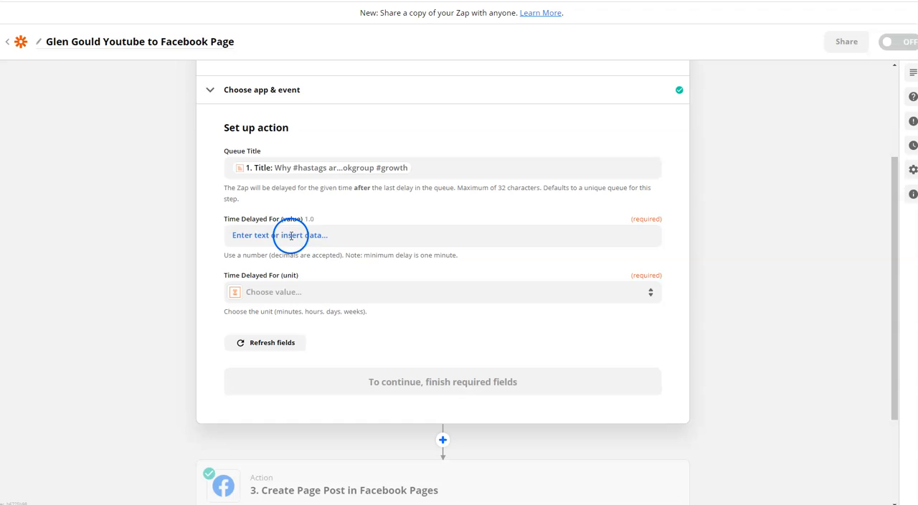
pyautogui.click(289, 236)
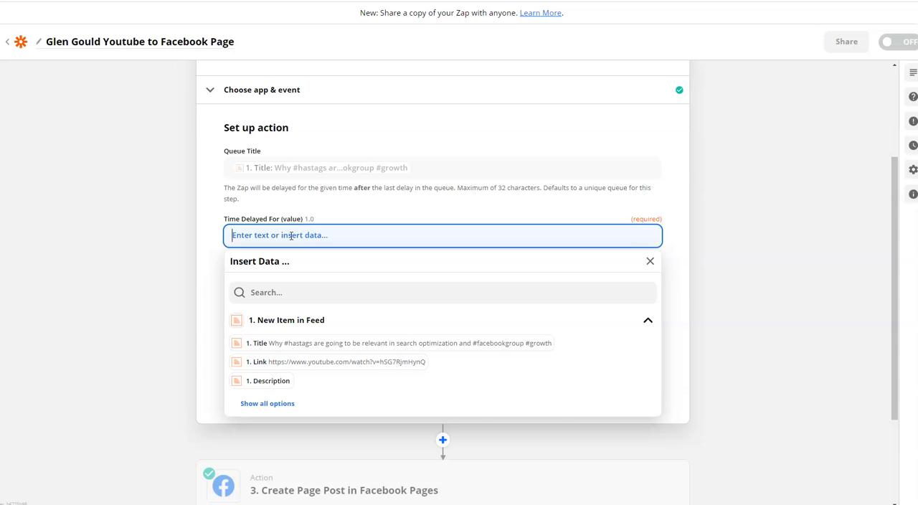
# Step: Set Time Delayed For to 4 Hours and continue past the delay settings
pyautogui.write('4')
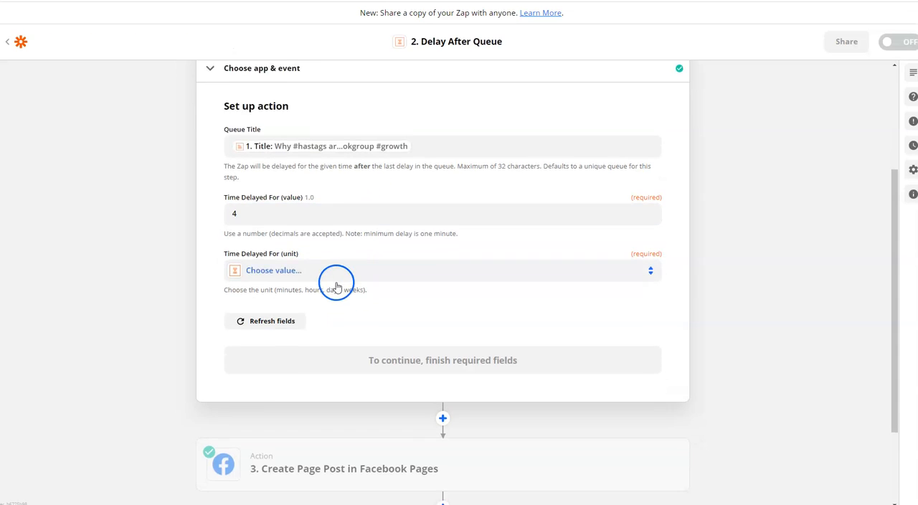
pyautogui.scroll(-3)
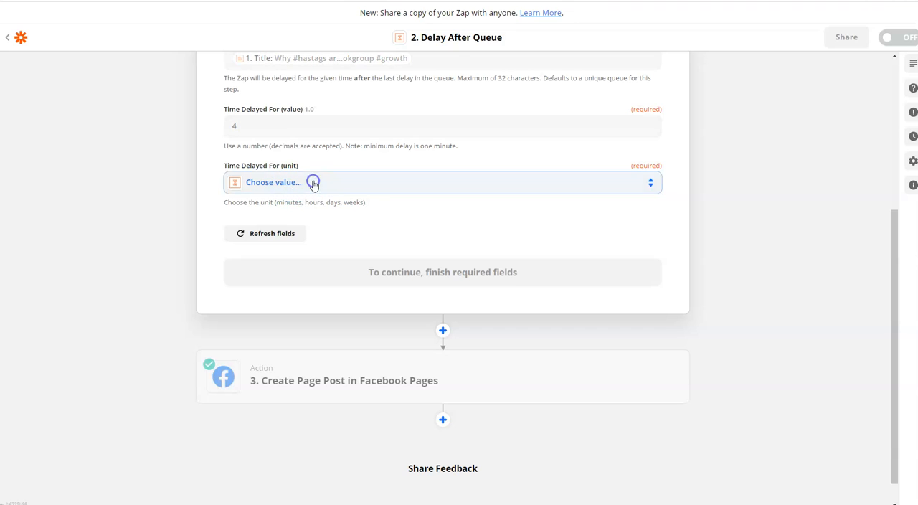
pyautogui.click(441, 182)
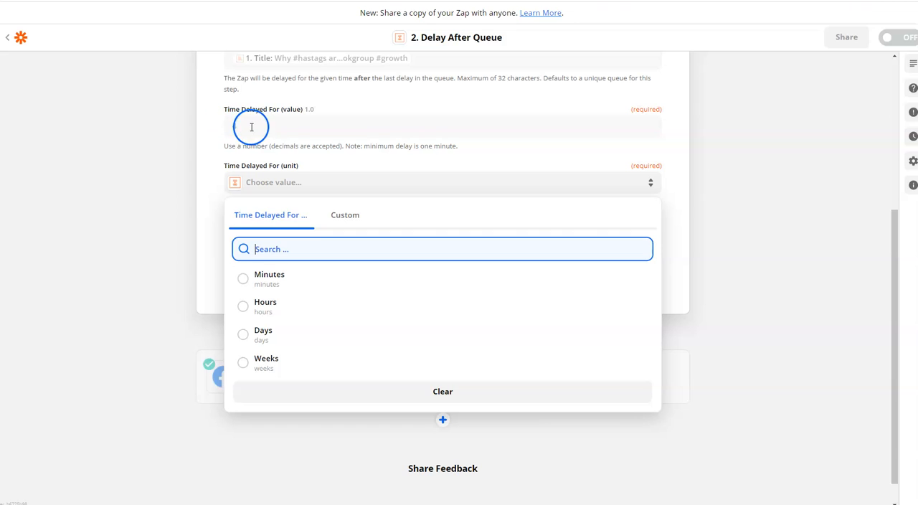
pyautogui.write('4')
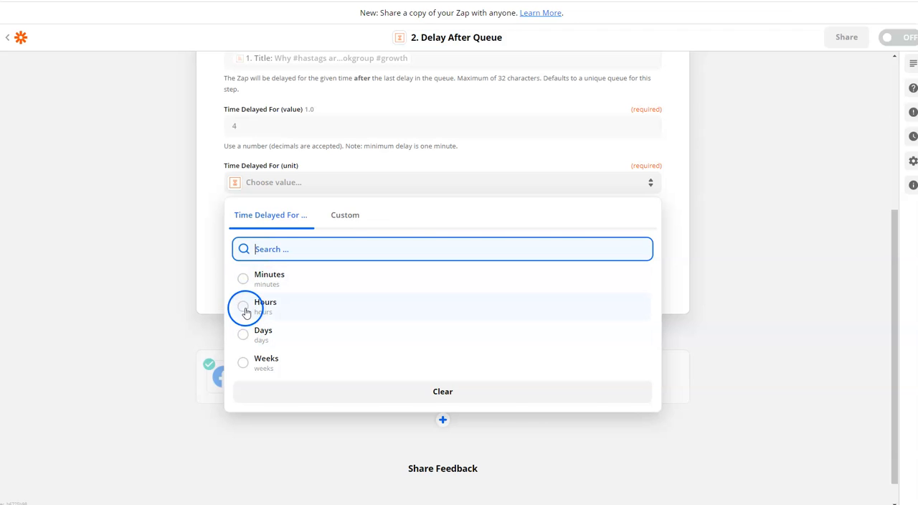
pyautogui.click(266, 301)
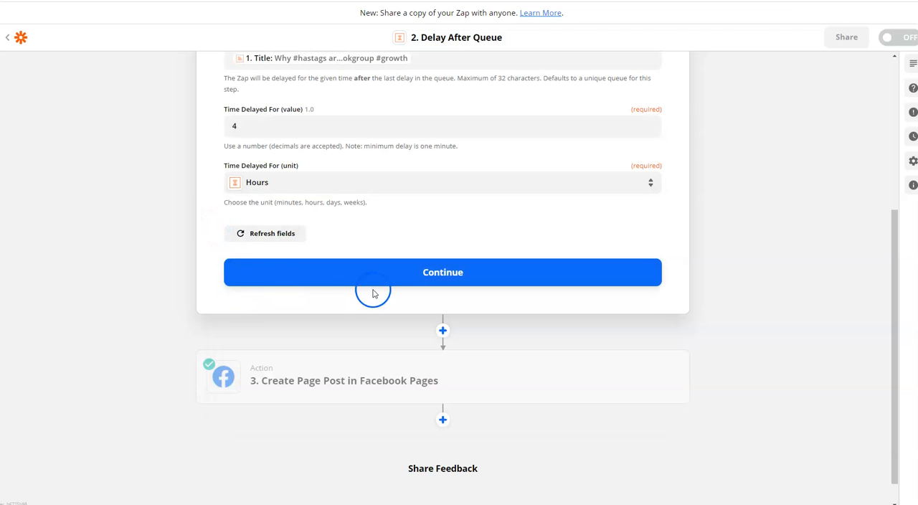
pyautogui.click(442, 272)
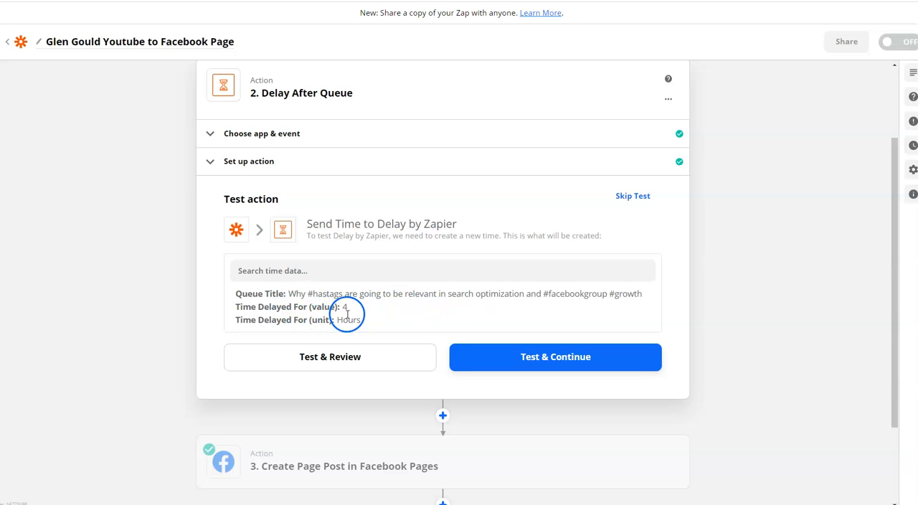
# Step: Run Test & Continue on the delay step so every section shows complete
pyautogui.scroll(-3)
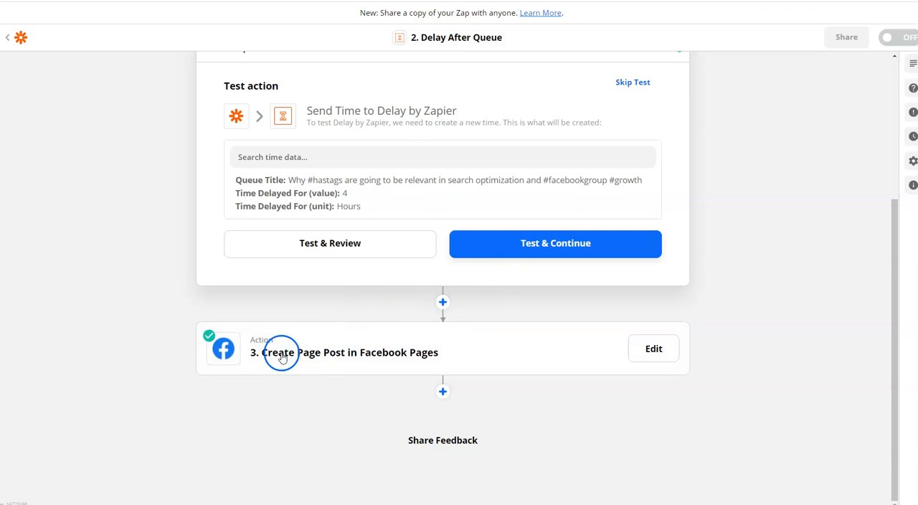
pyautogui.moveTo(315, 337)
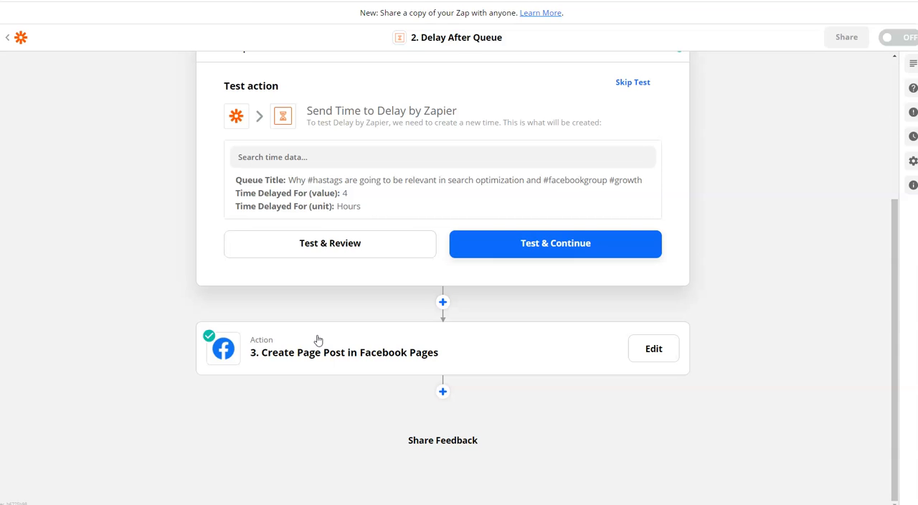
pyautogui.click(555, 242)
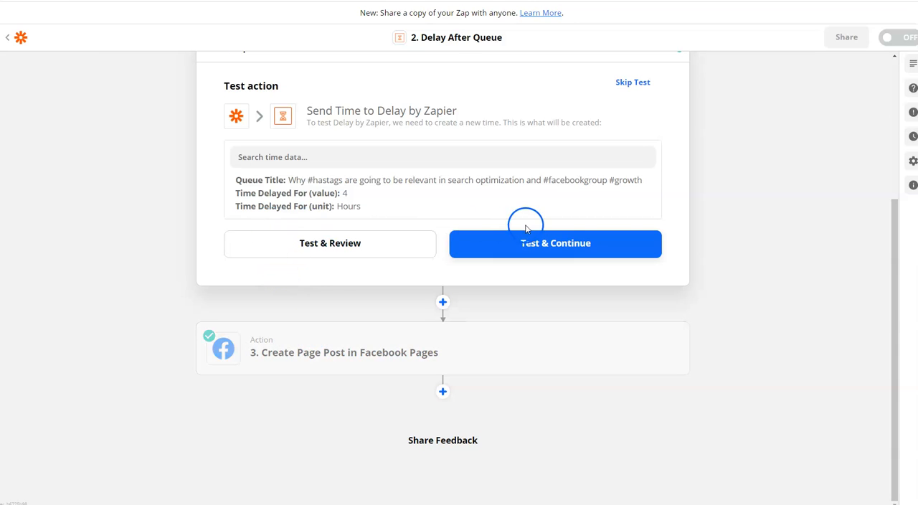
pyautogui.click(555, 242)
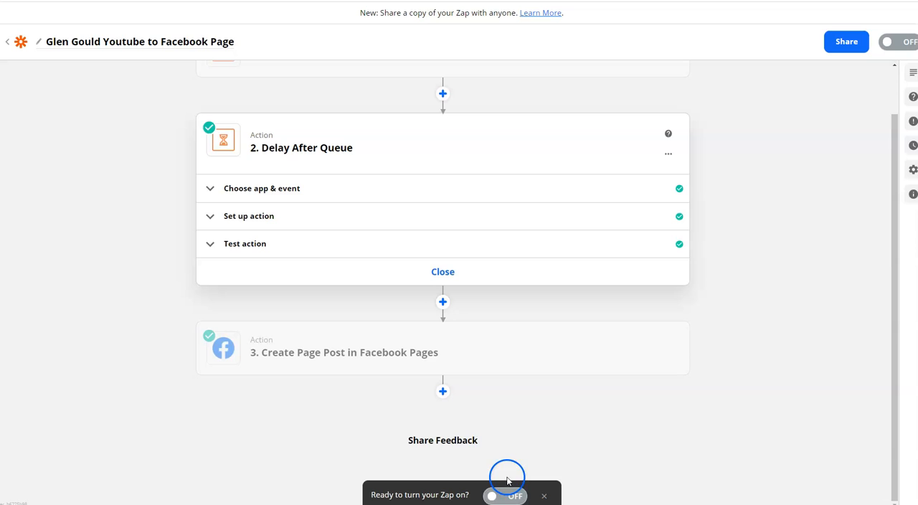
# Step: Flip the zap's toggle from OFF to ON
pyautogui.click(505, 496)
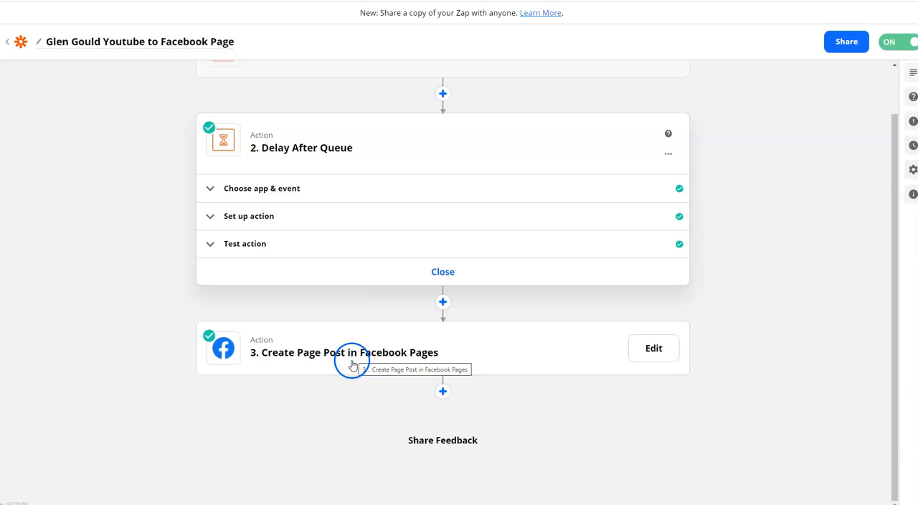
pyautogui.moveTo(335, 404)
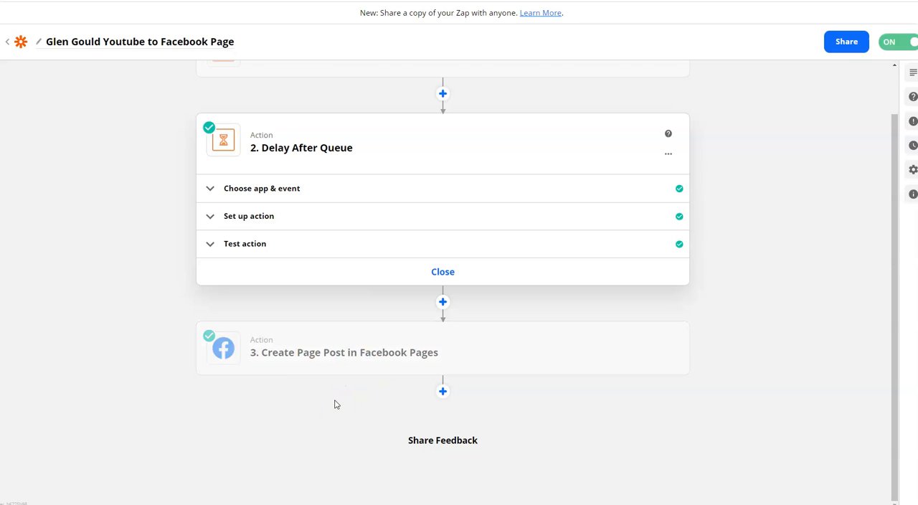